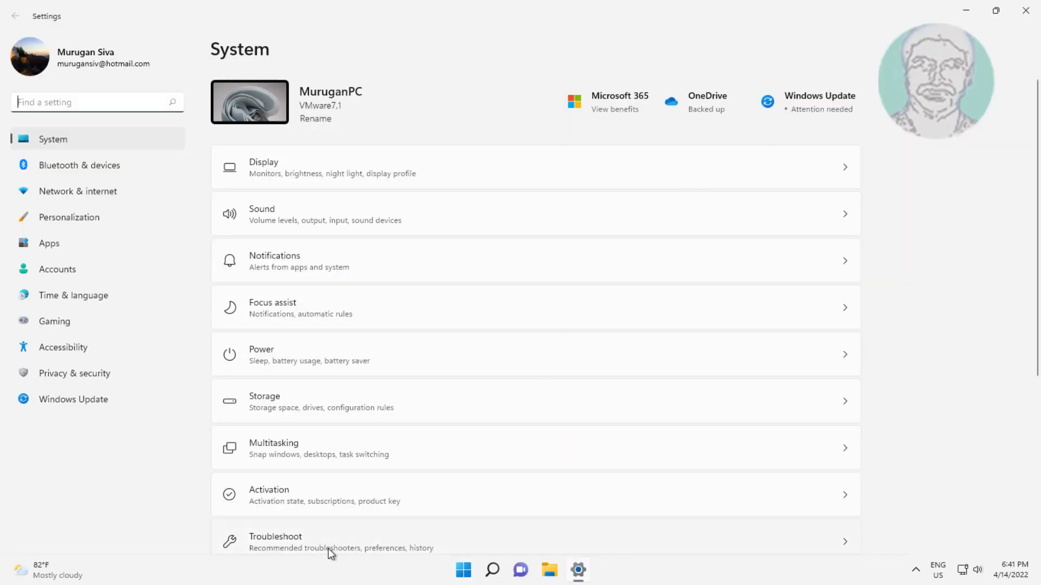
# Open the Other troubleshooters list and locate the Recording Audio troubleshooter.
pyautogui.click(330, 541)
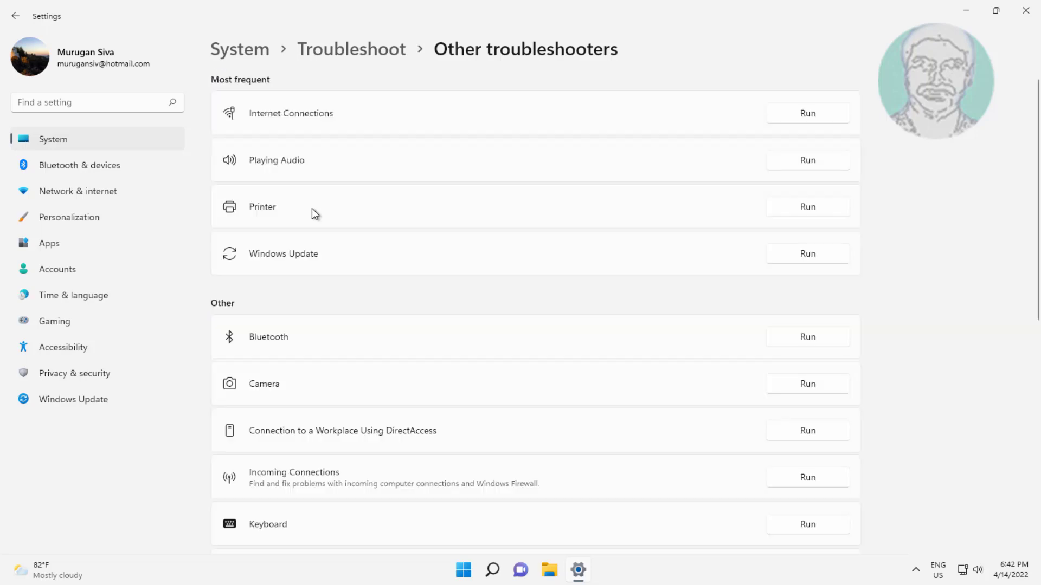
pyautogui.moveTo(338, 364)
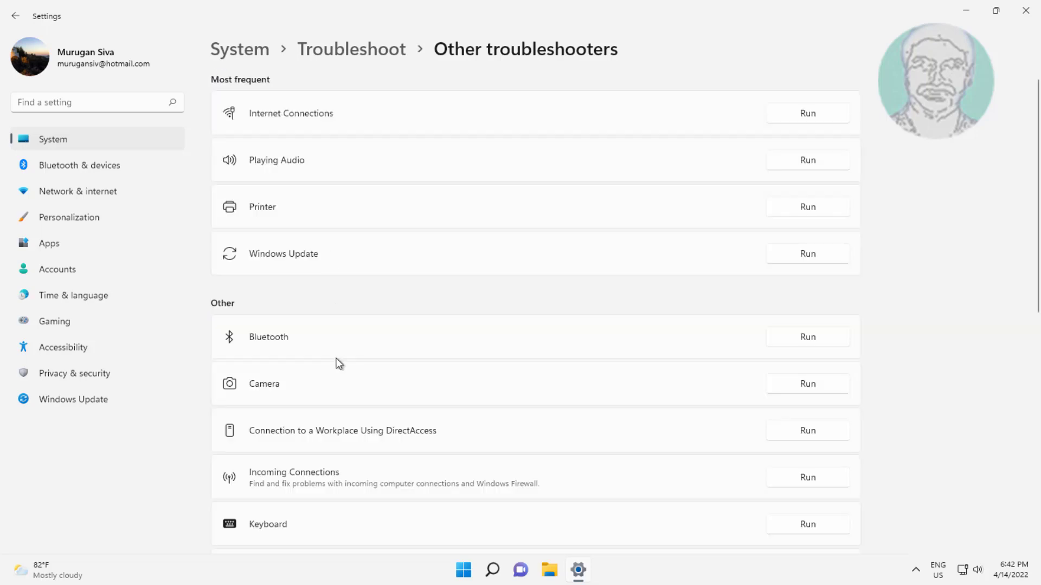
pyautogui.scroll(-3)
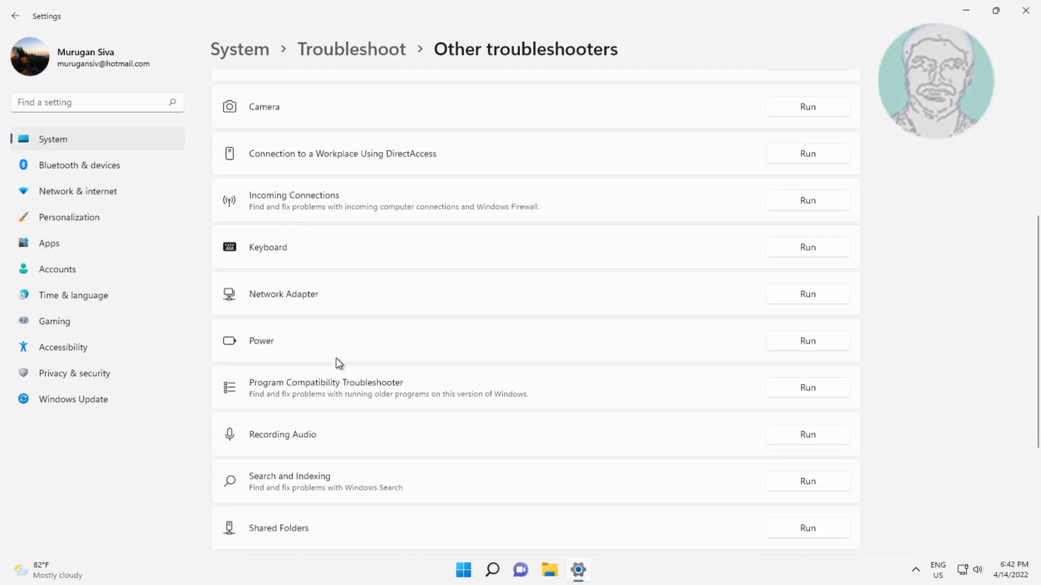
pyautogui.scroll(3)
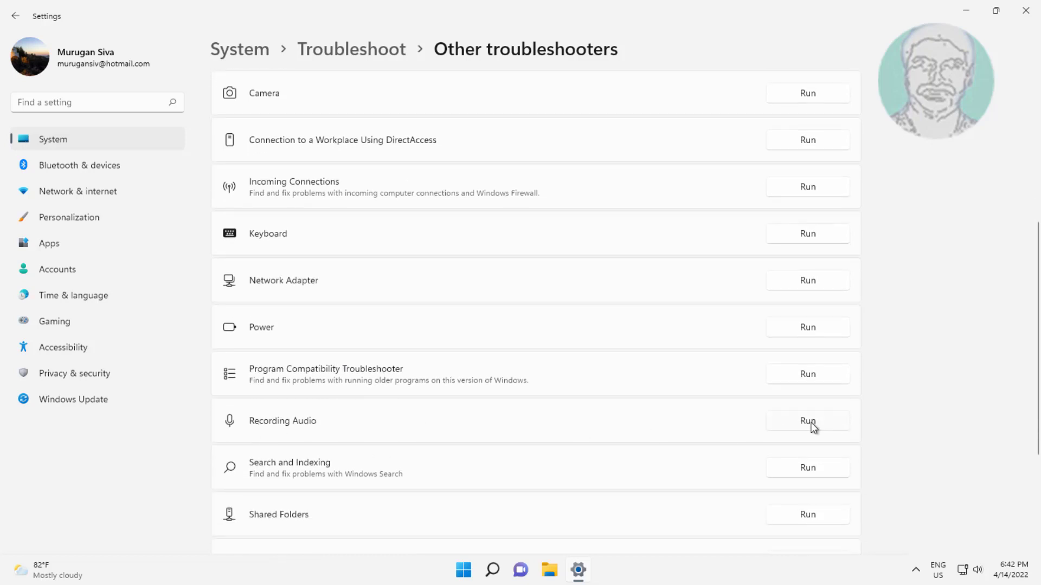
# Run the Recording Audio troubleshooter and close it once no problem is identified.
pyautogui.click(807, 420)
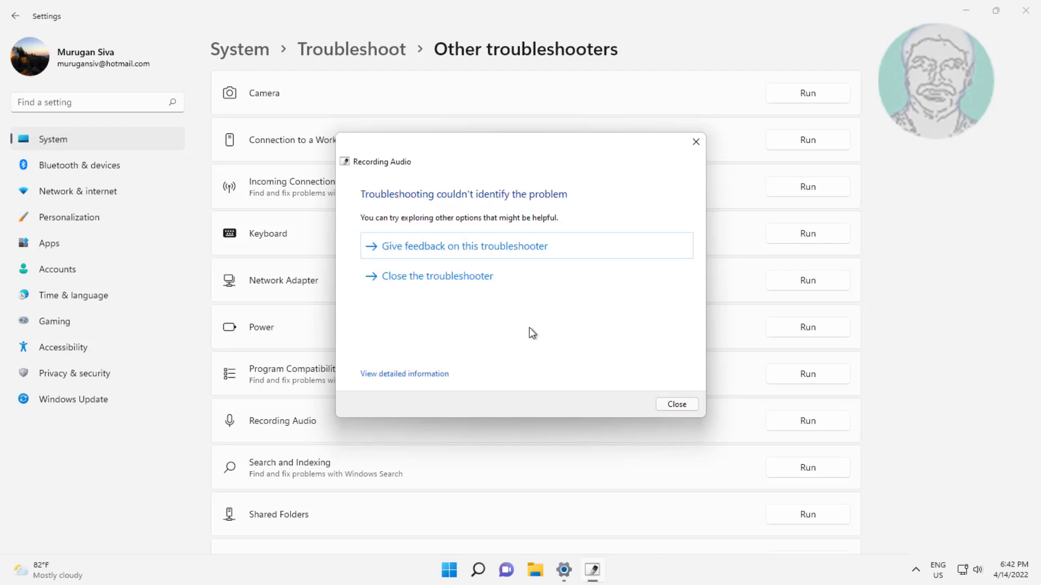
pyautogui.click(676, 404)
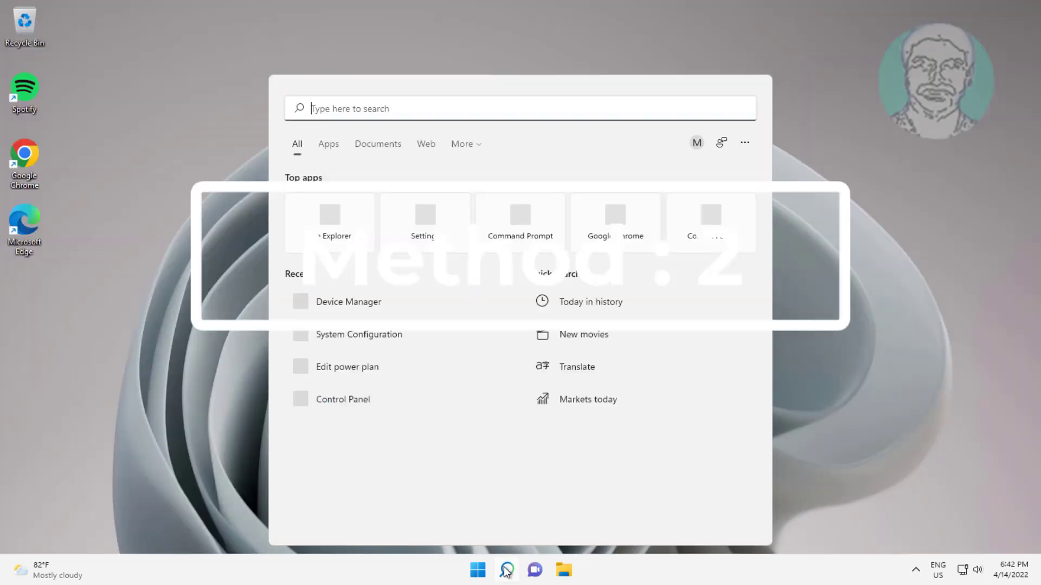
# Search for 'control panel' and open All Control Panel Items.
pyautogui.write('co')
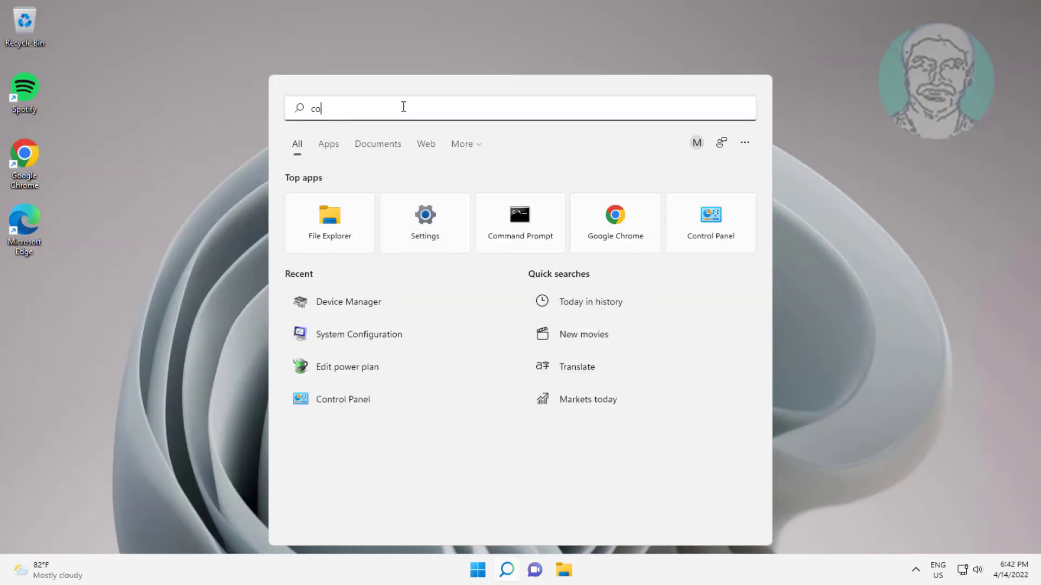
pyautogui.write('ntrol panel')
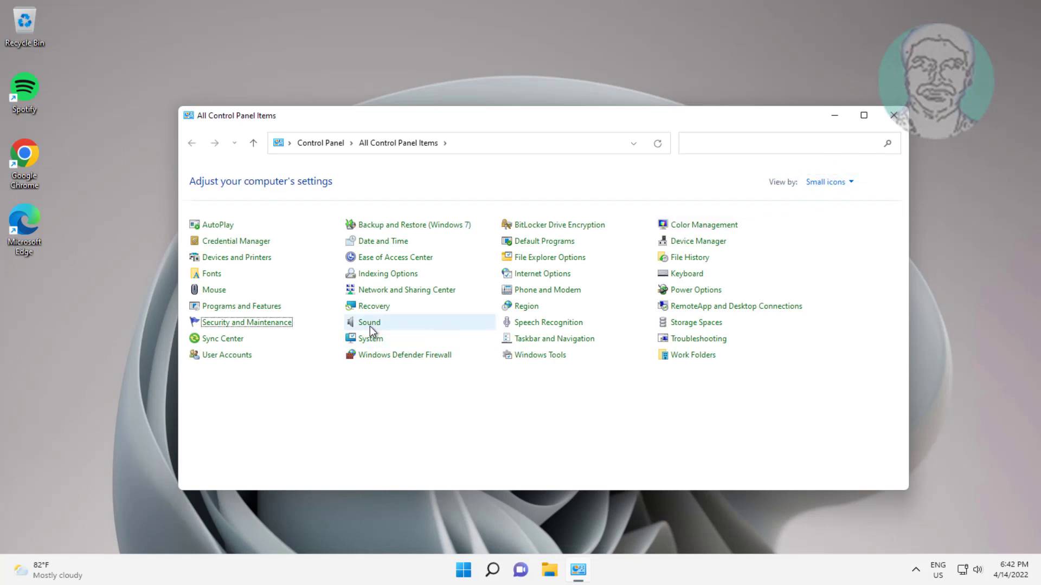
# Open Sound's Recording tab, show disabled devices, and select the default Microphone.
pyautogui.click(369, 322)
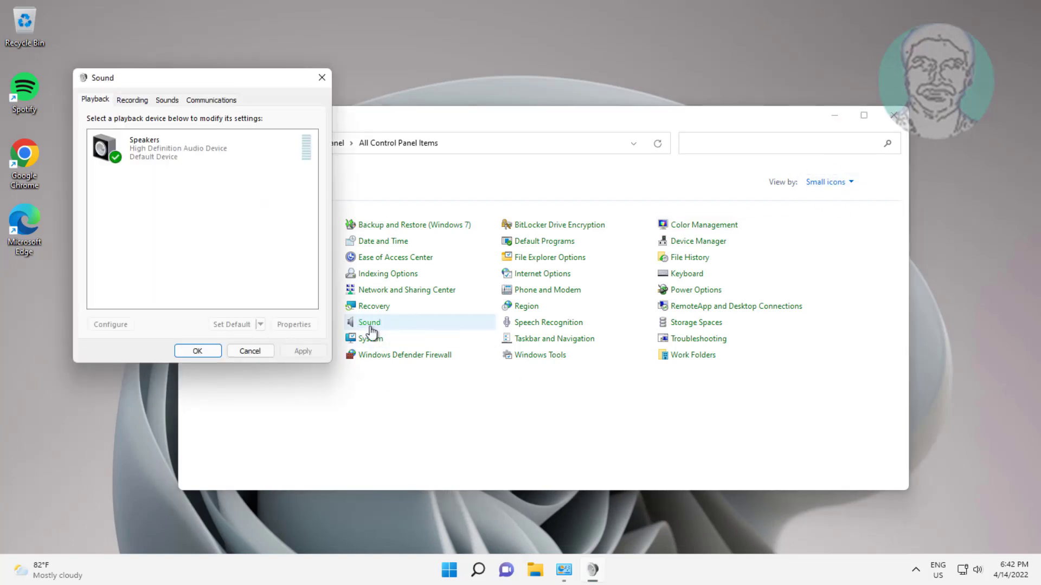
pyautogui.click(131, 100)
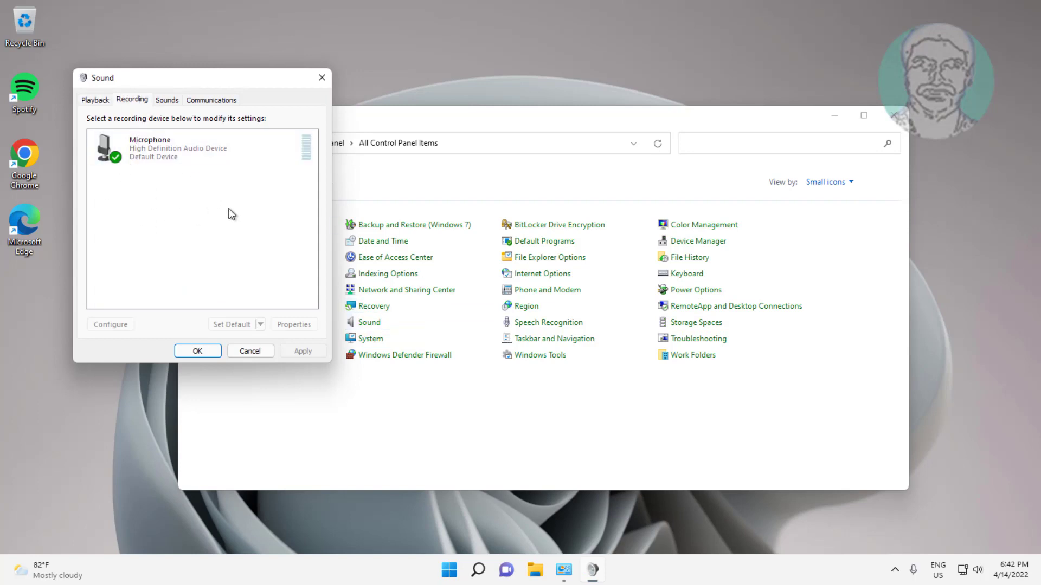
pyautogui.rightClick(228, 213)
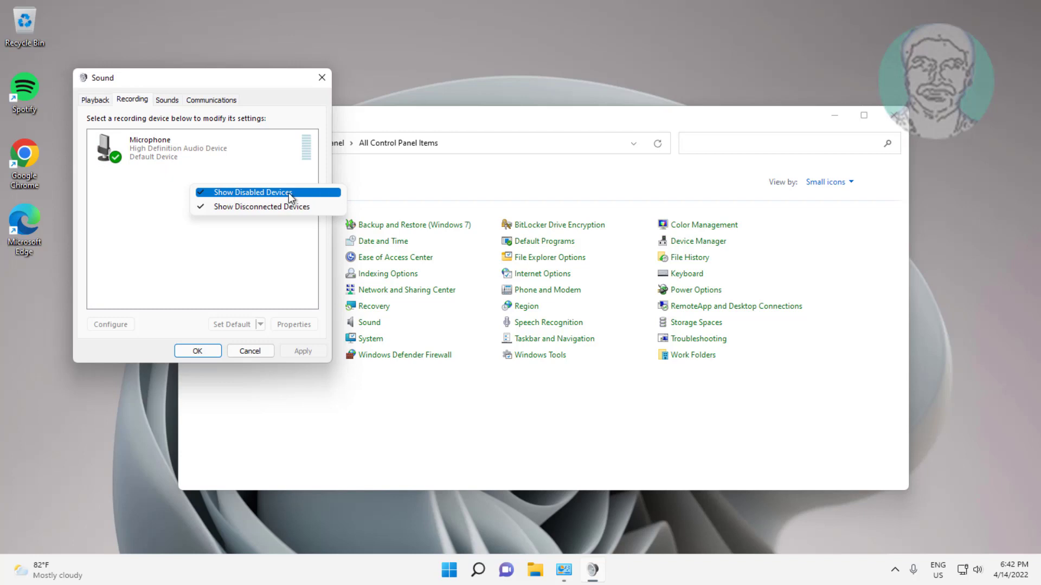
pyautogui.click(253, 192)
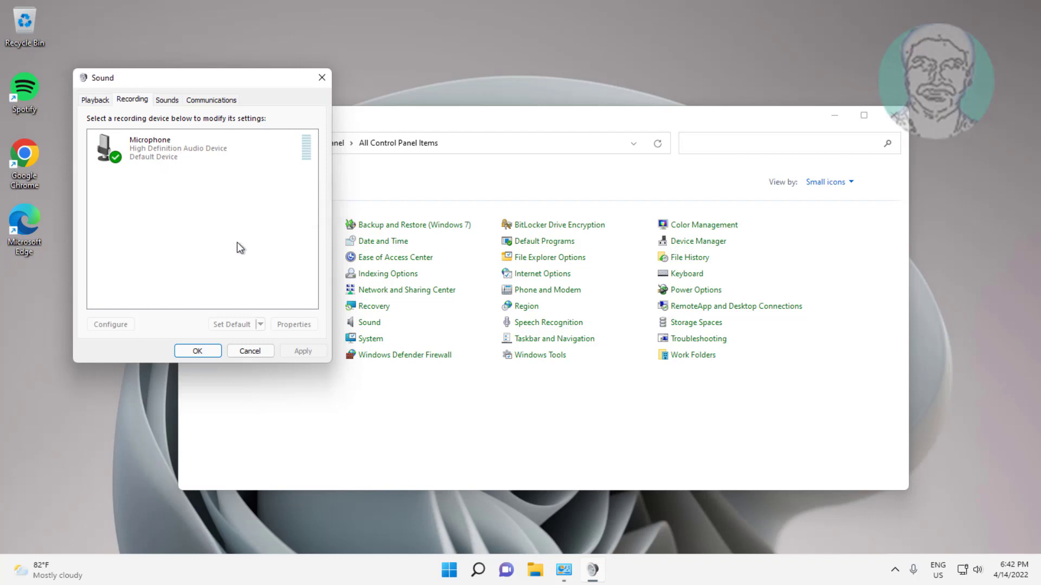
pyautogui.click(199, 147)
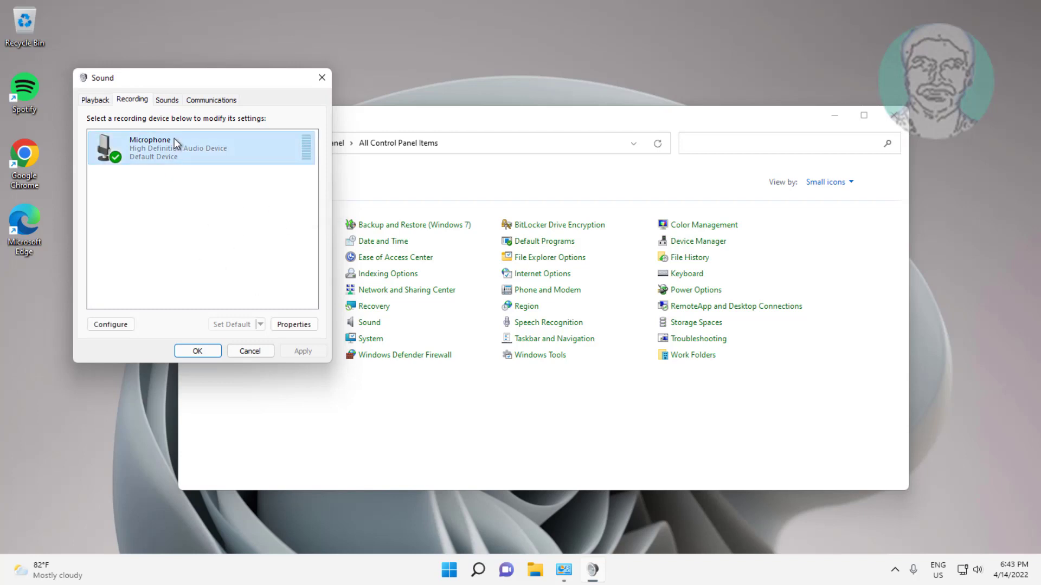
pyautogui.moveTo(225, 332)
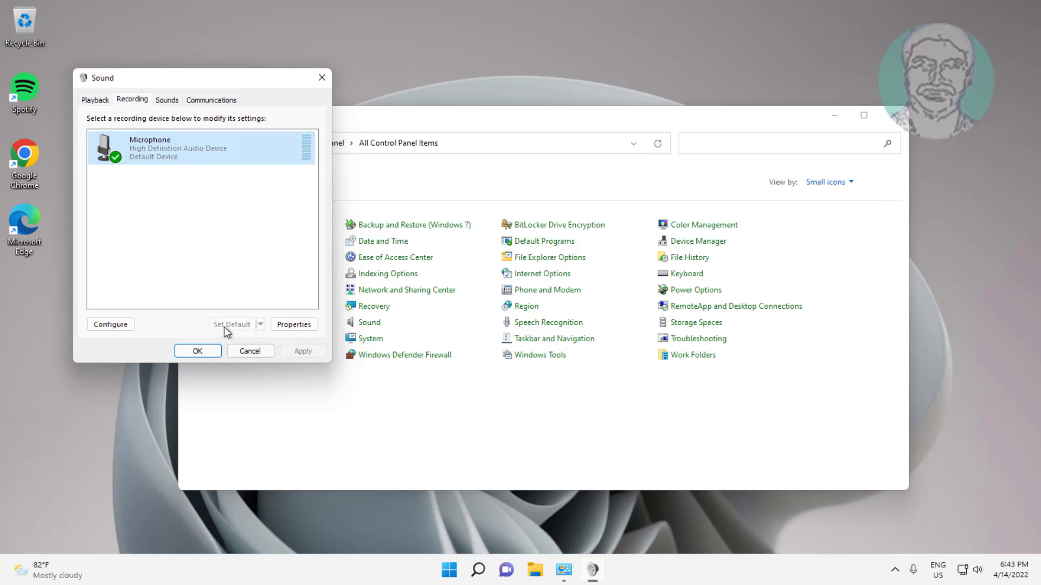
# Set the Microphone level to 100 in its Levels tab and confirm both Sound dialogs.
pyautogui.click(294, 325)
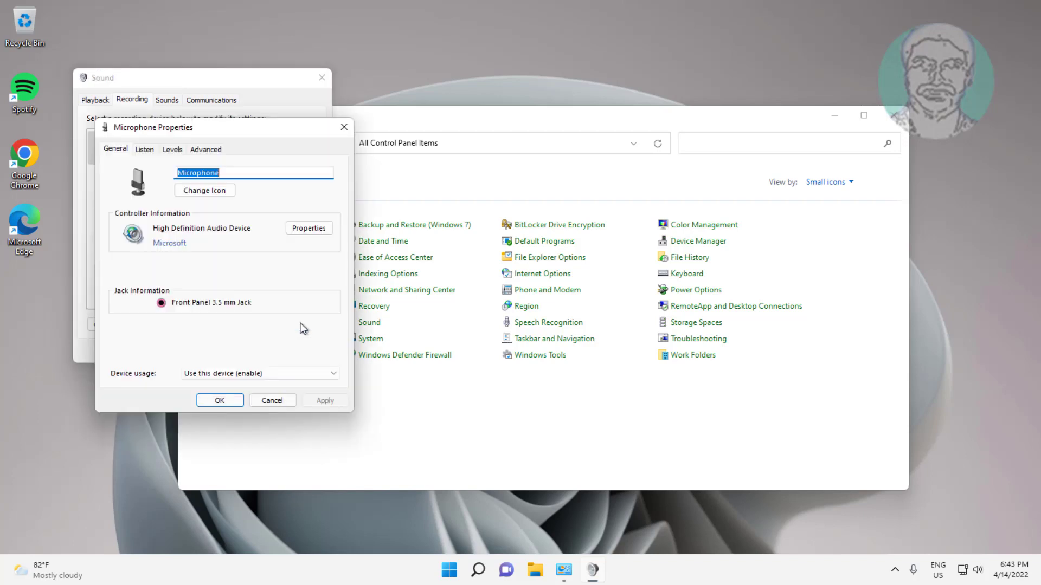
pyautogui.click(172, 149)
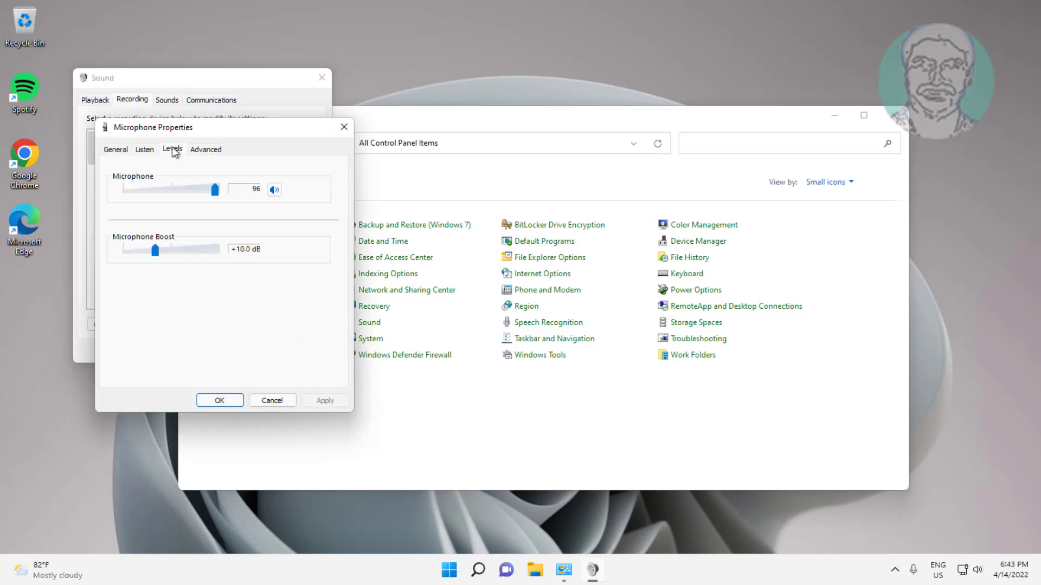
pyautogui.moveTo(215, 189); pyautogui.dragTo(221, 190)
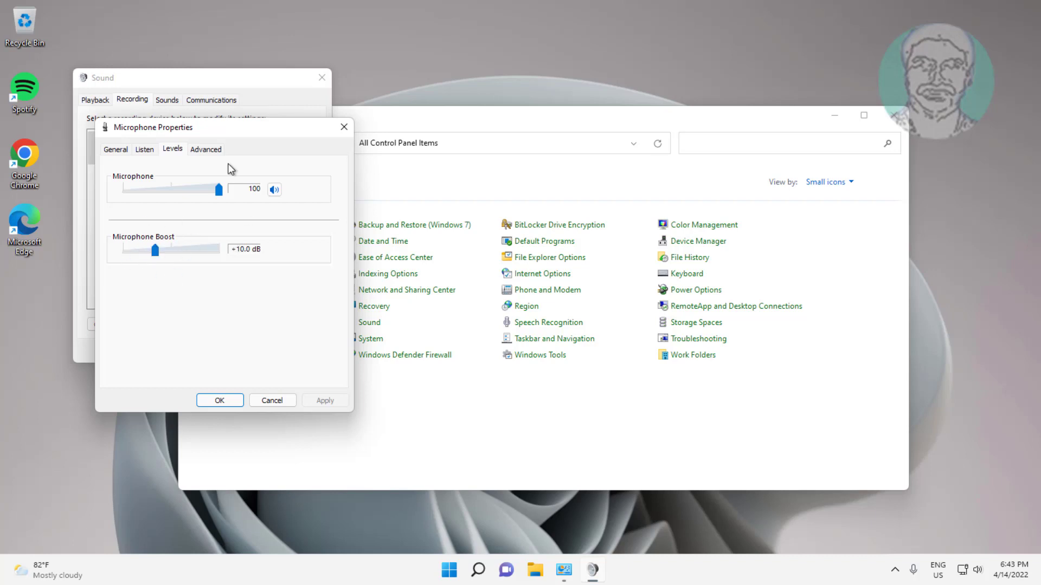
pyautogui.moveTo(334, 284)
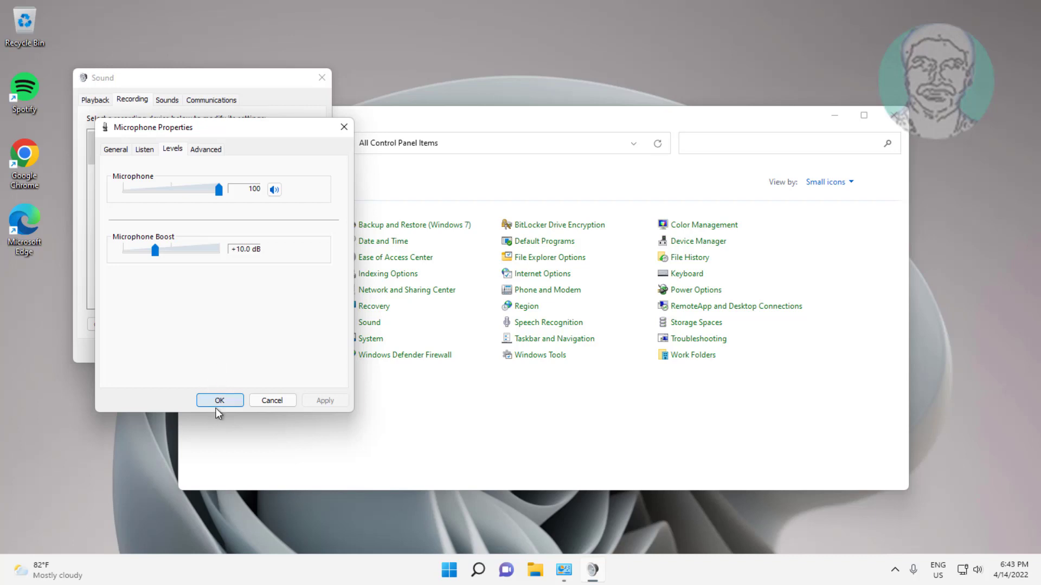
pyautogui.click(219, 400)
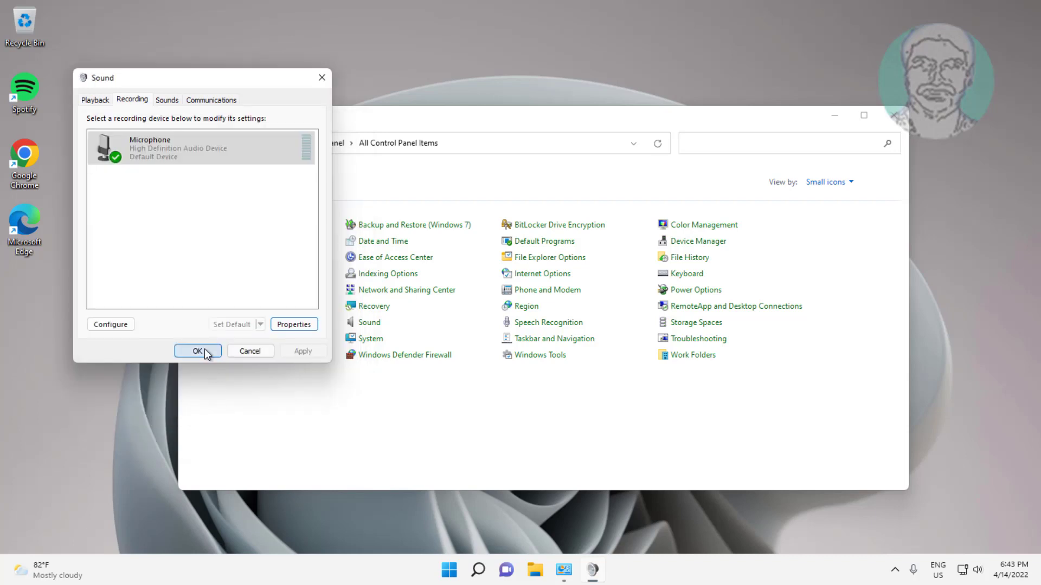
pyautogui.click(198, 352)
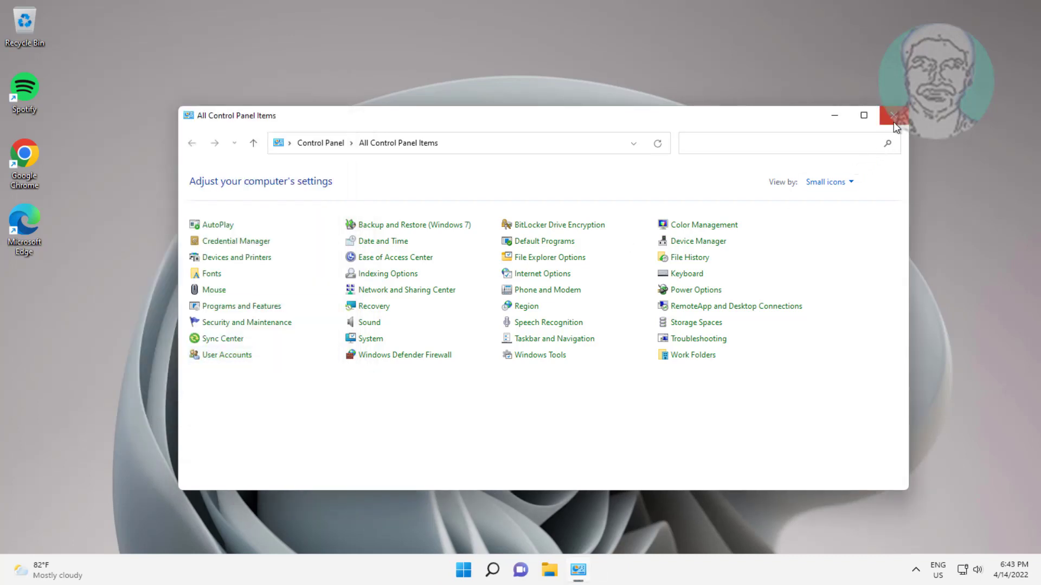
# Close Control Panel, switch Microphone access On under Privacy & security, and close Settings.
pyautogui.click(476, 570)
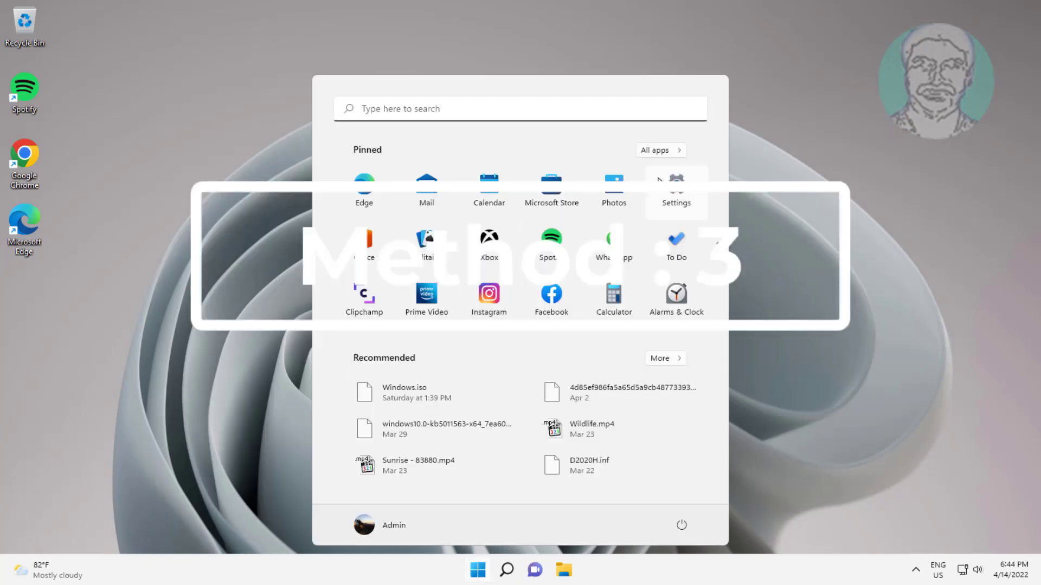
pyautogui.click(676, 189)
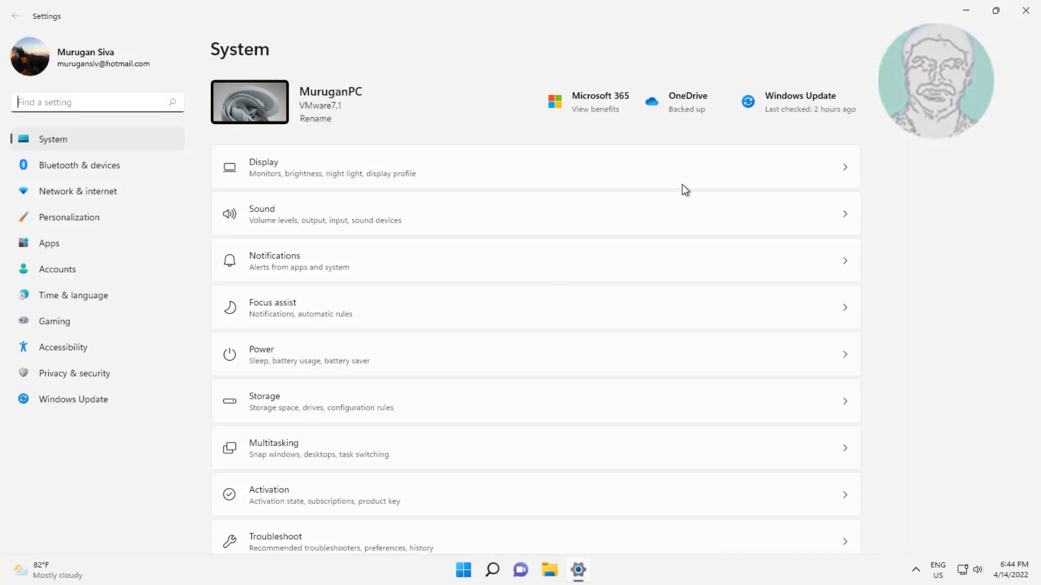
pyautogui.moveTo(111, 388)
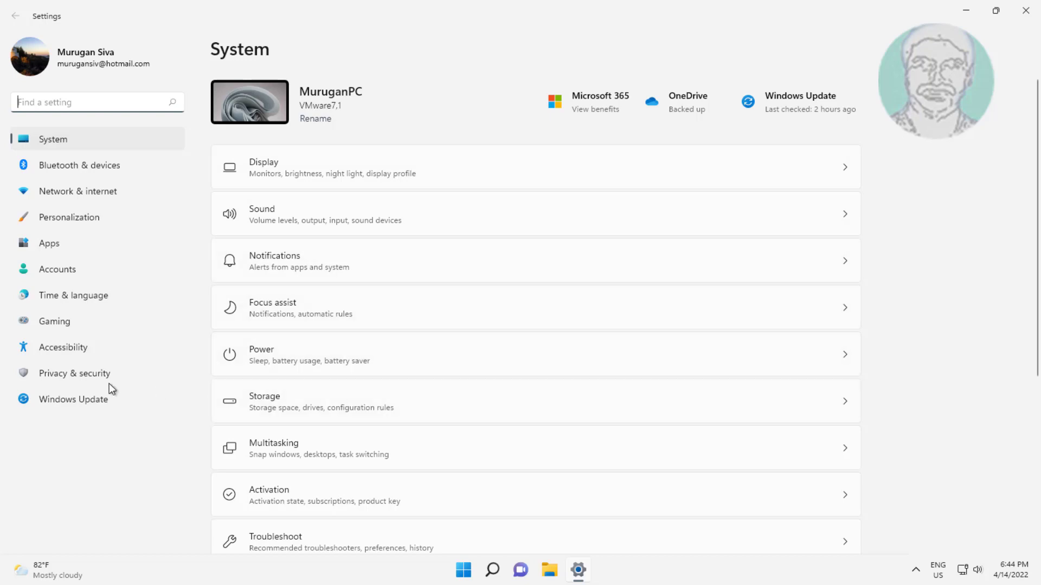
pyautogui.click(74, 373)
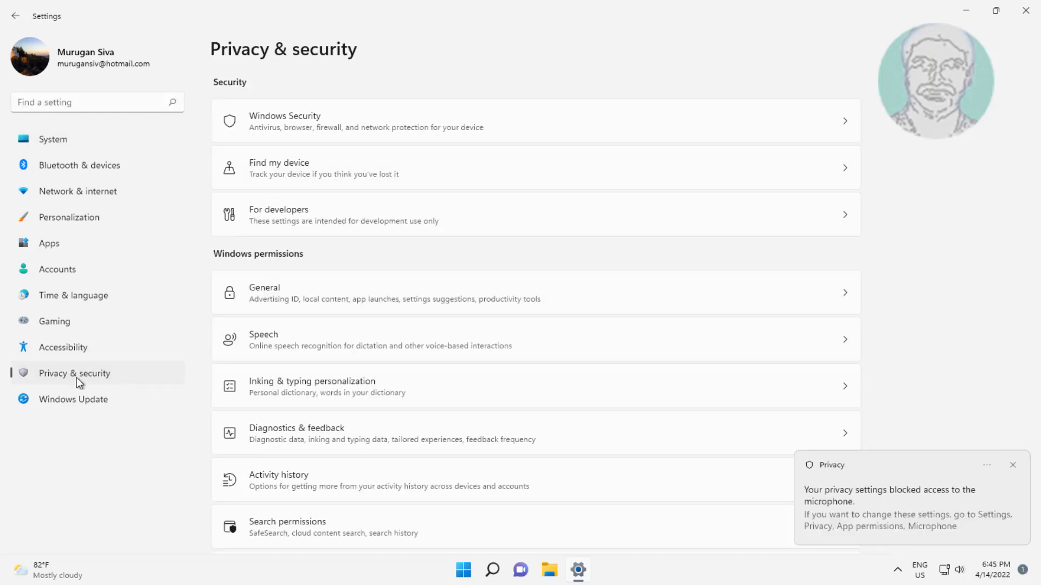
pyautogui.scroll(-3)
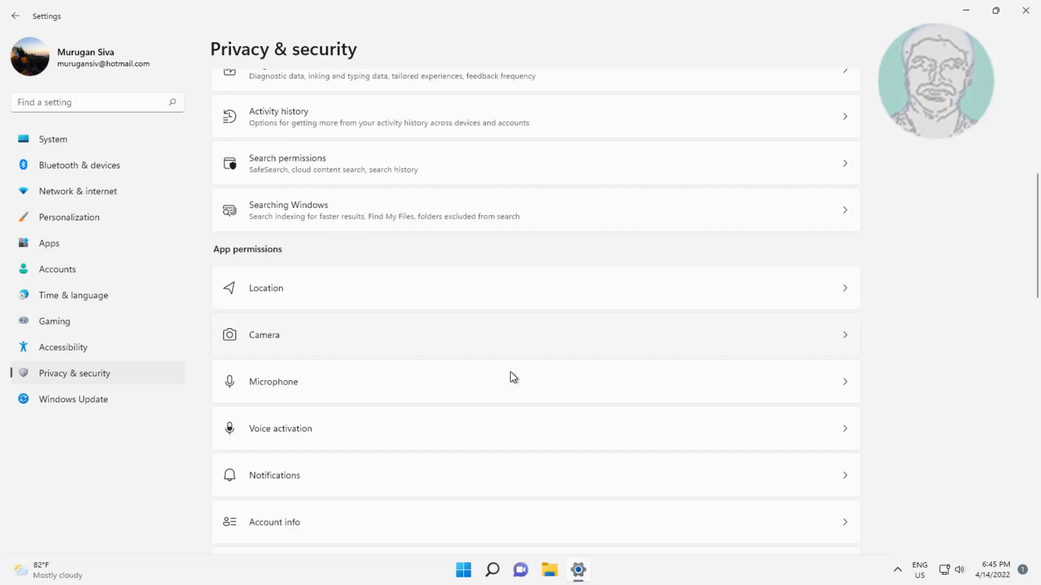
pyautogui.scroll(-3)
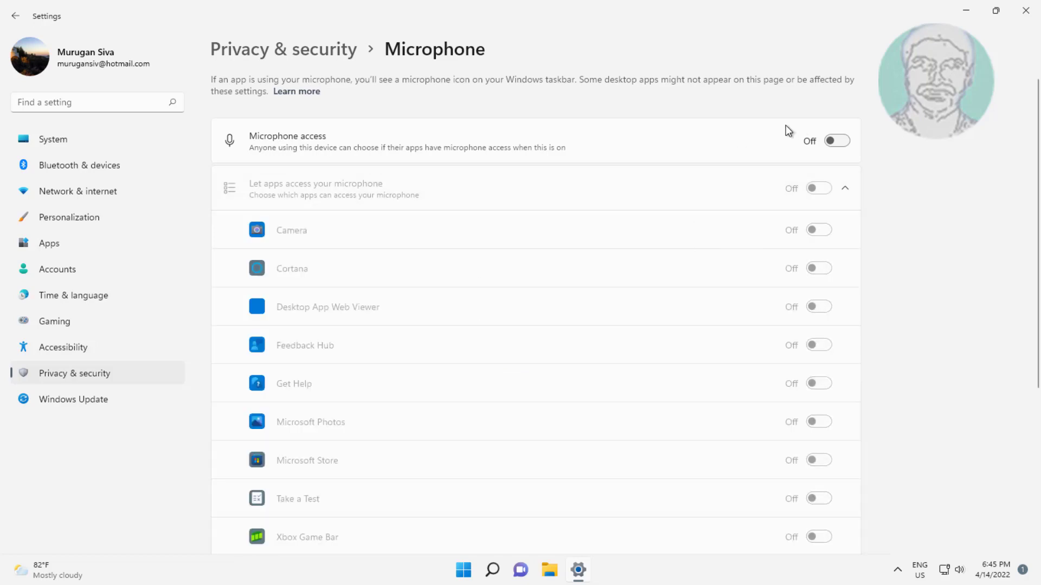
pyautogui.click(836, 140)
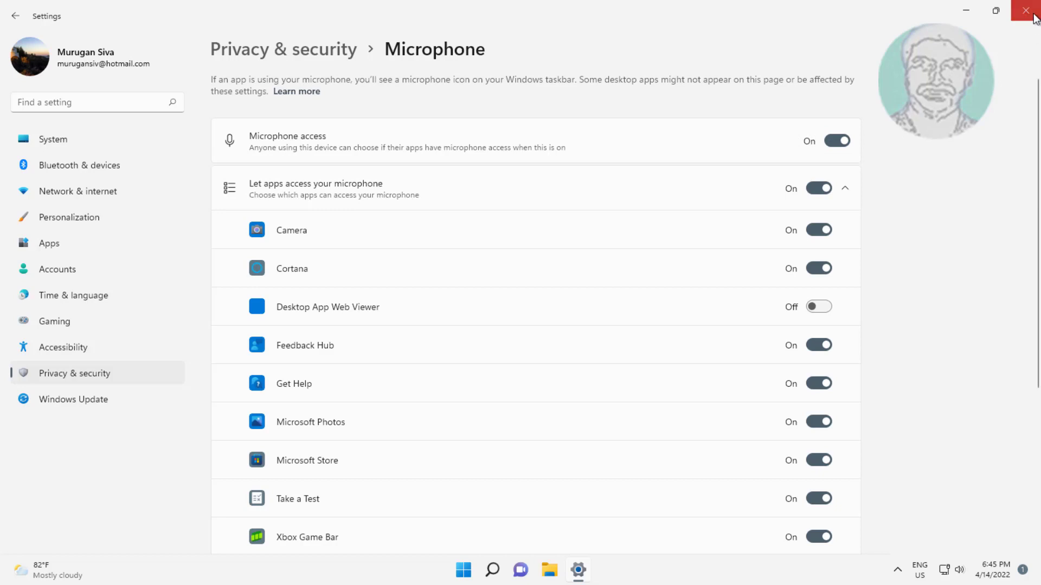
pyautogui.click(1026, 11)
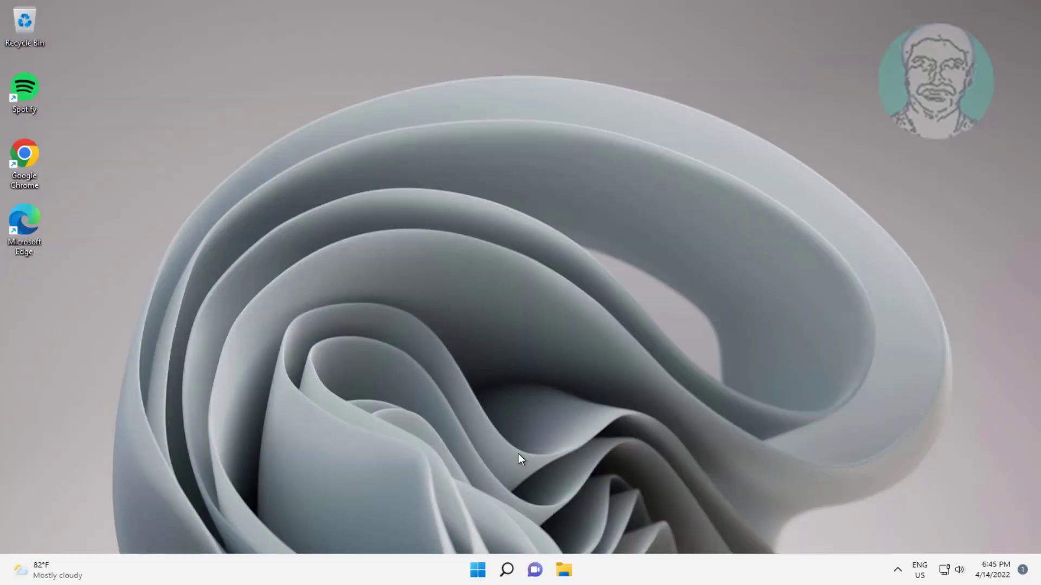
# Search for 'device Manager' and open Device Manager.
pyautogui.click(506, 570)
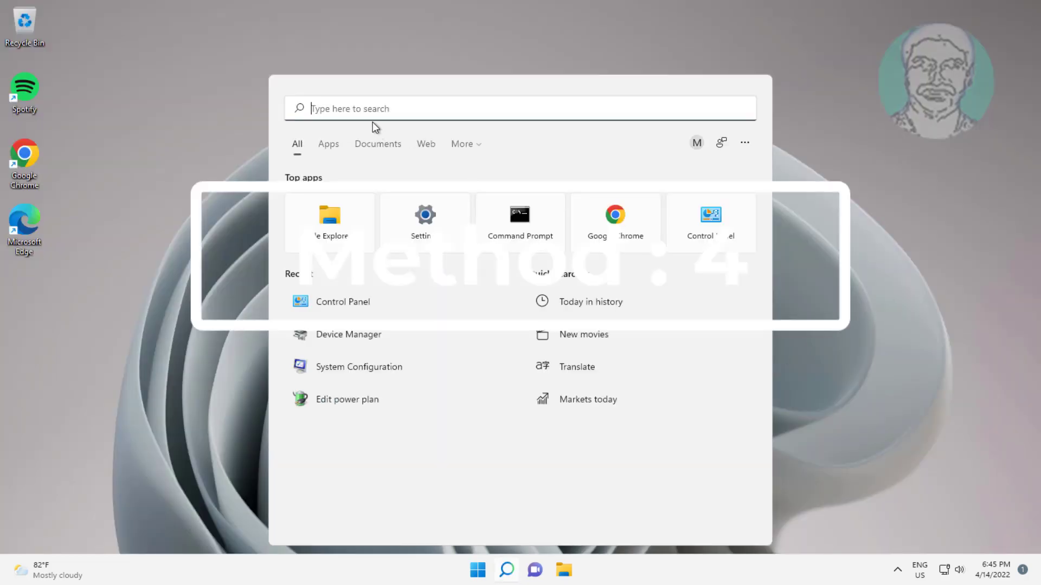
pyautogui.write('device Manager')
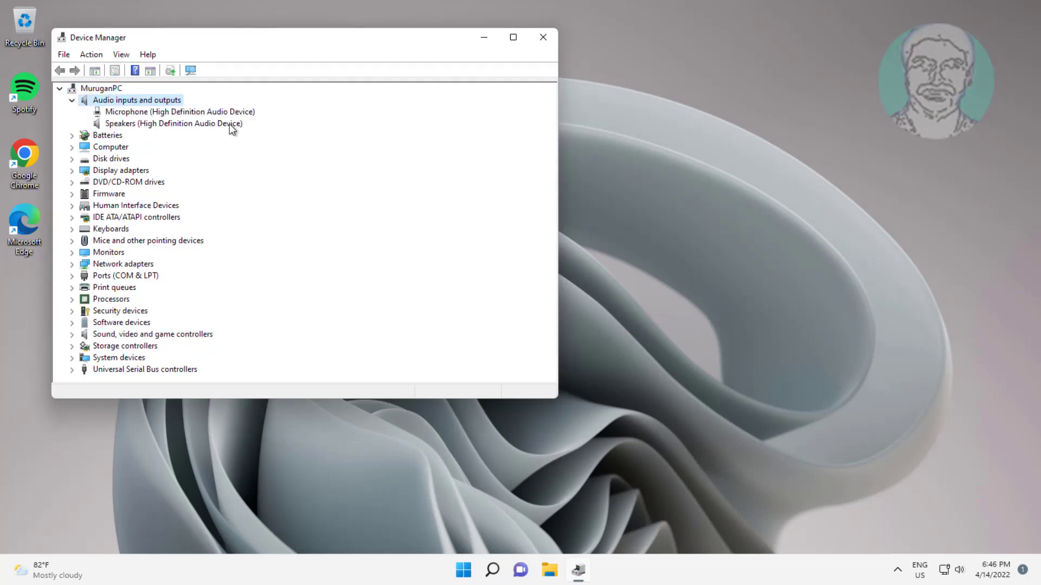
# Search automatically for a new Microphone driver, then close the Windows Update window.
pyautogui.rightClick(179, 112)
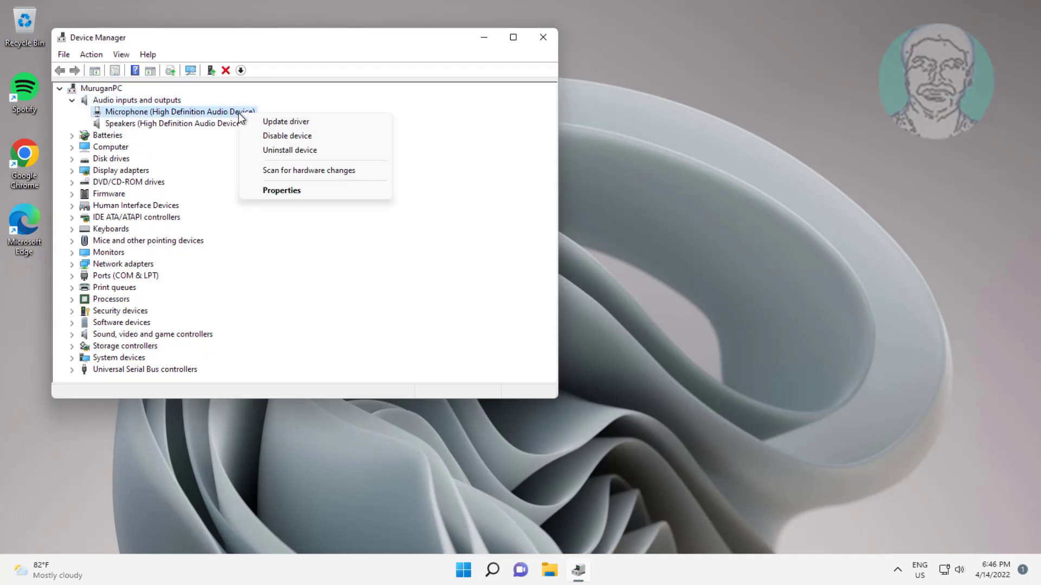
pyautogui.click(285, 121)
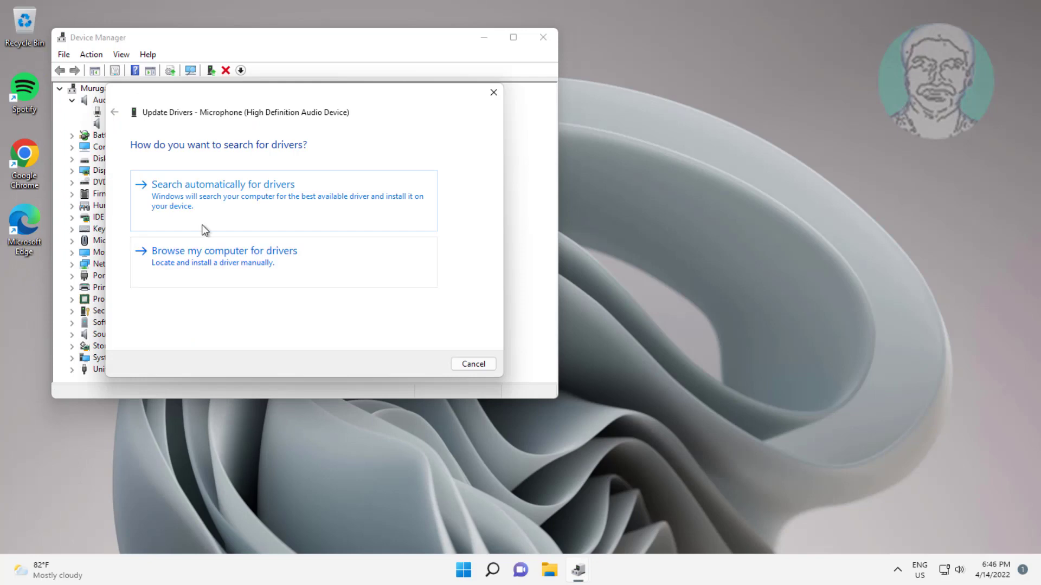
pyautogui.click(222, 184)
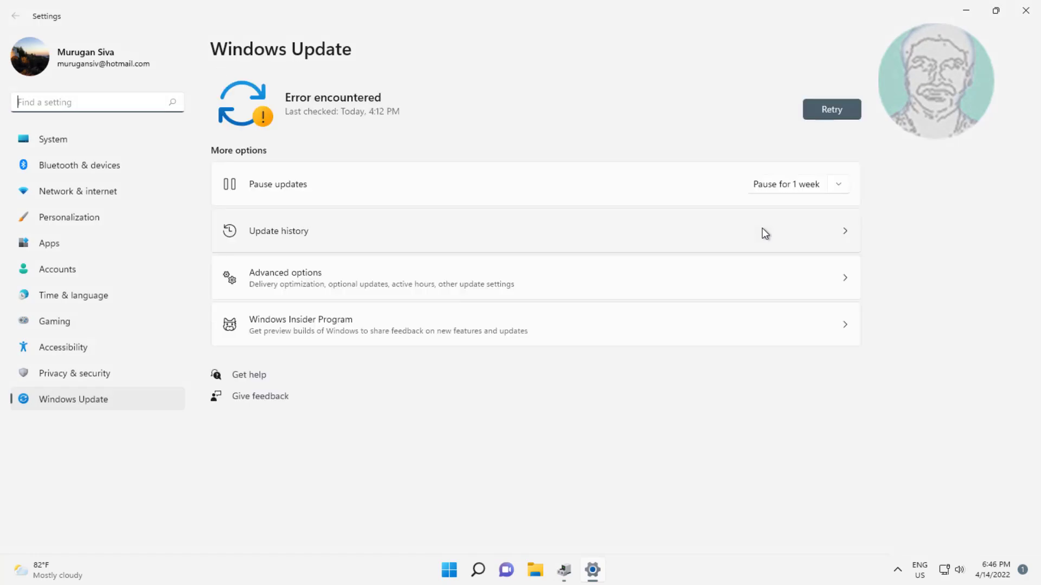
pyautogui.click(830, 110)
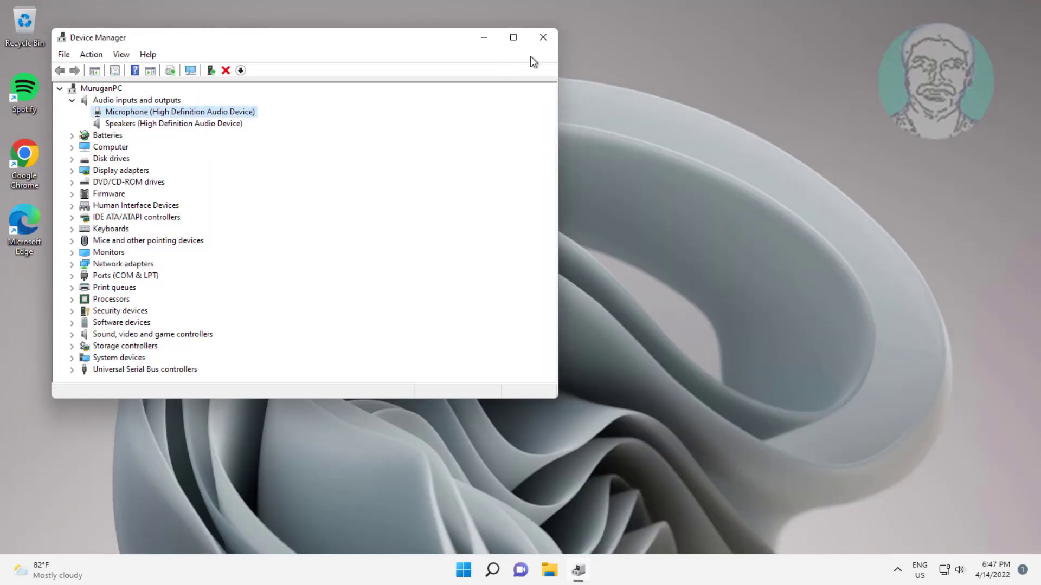
pyautogui.click(507, 569)
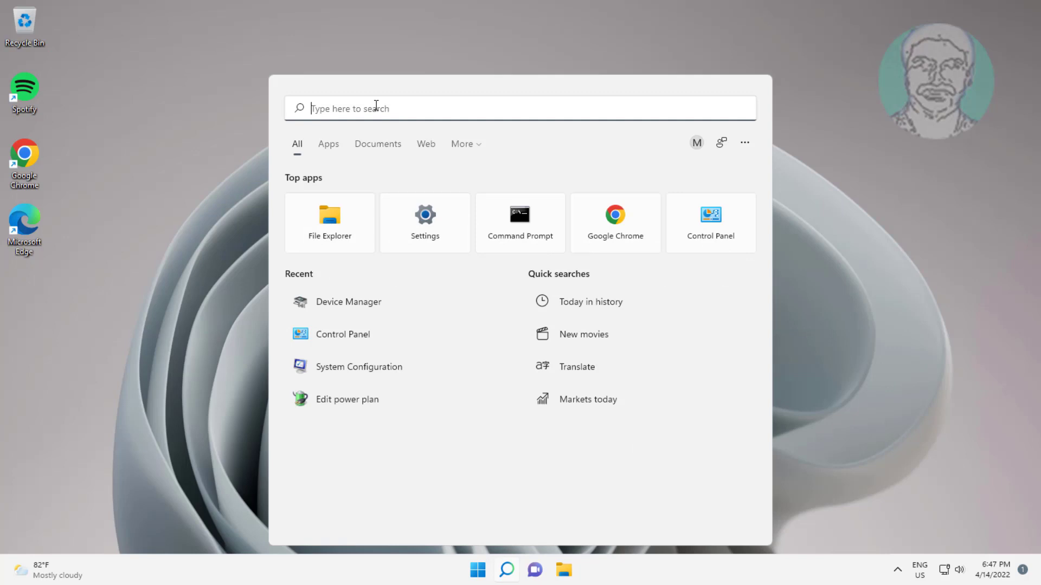
pyautogui.write('device man')
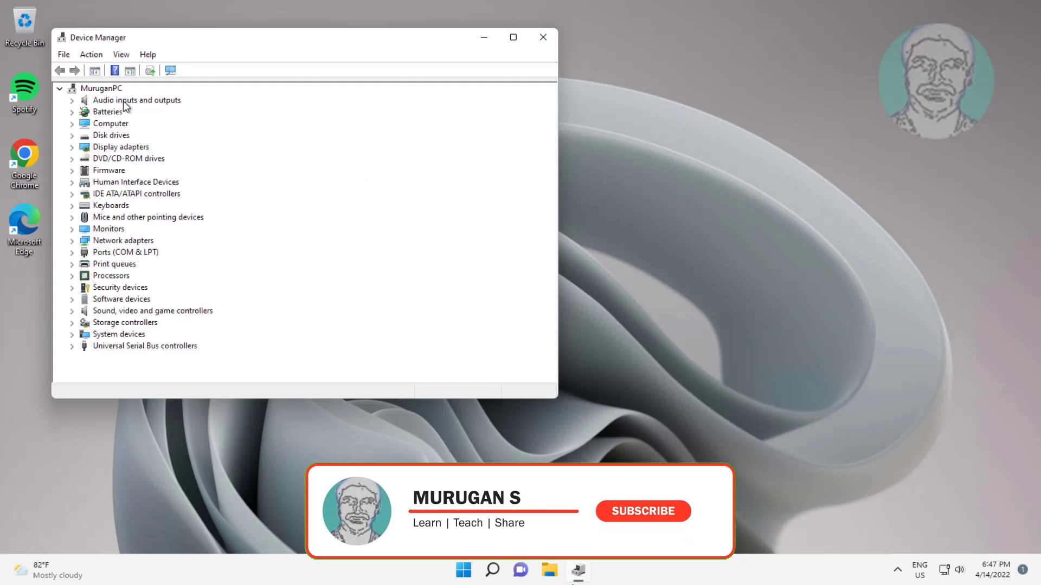
# Select the Microphone under Audio inputs and outputs and confirm uninstalling it.
pyautogui.click(72, 100)
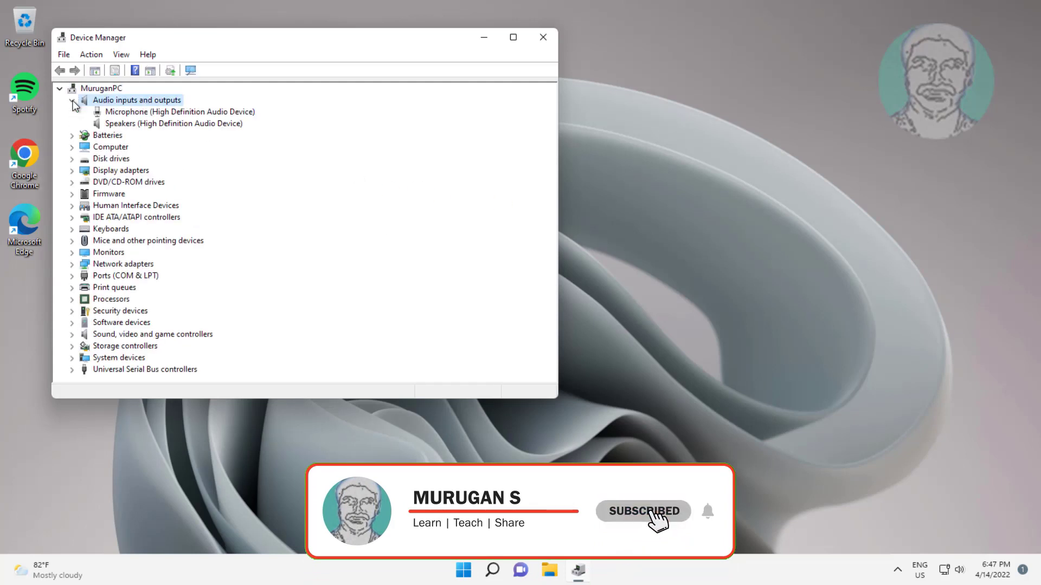
pyautogui.click(180, 112)
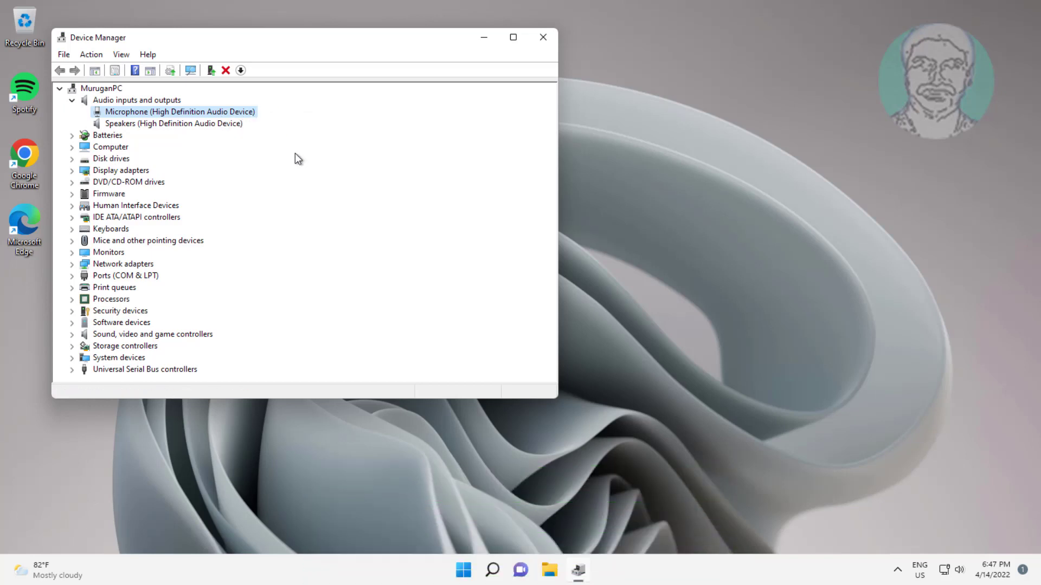
pyautogui.click(542, 334)
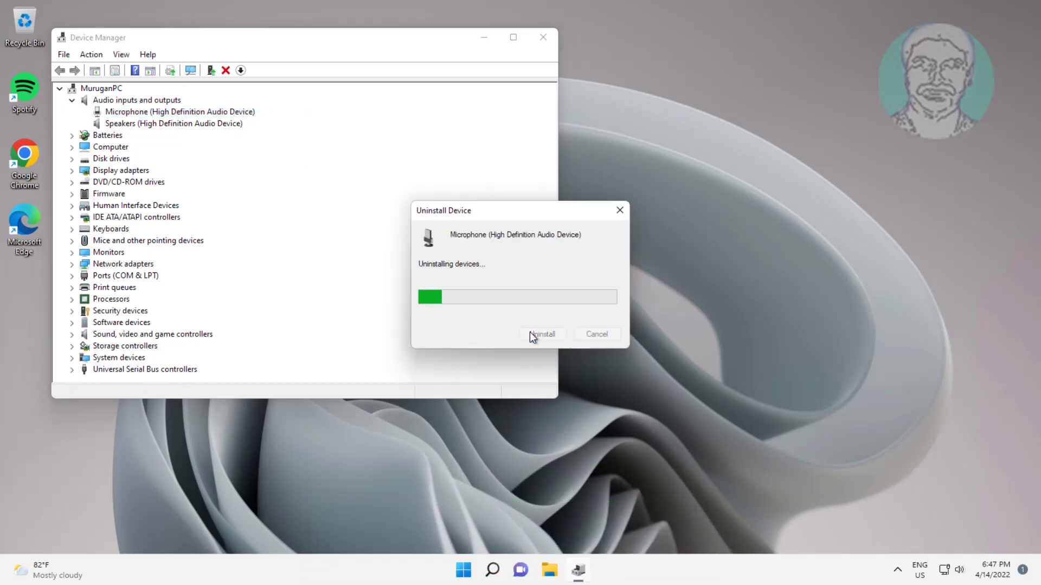
pyautogui.click(542, 334)
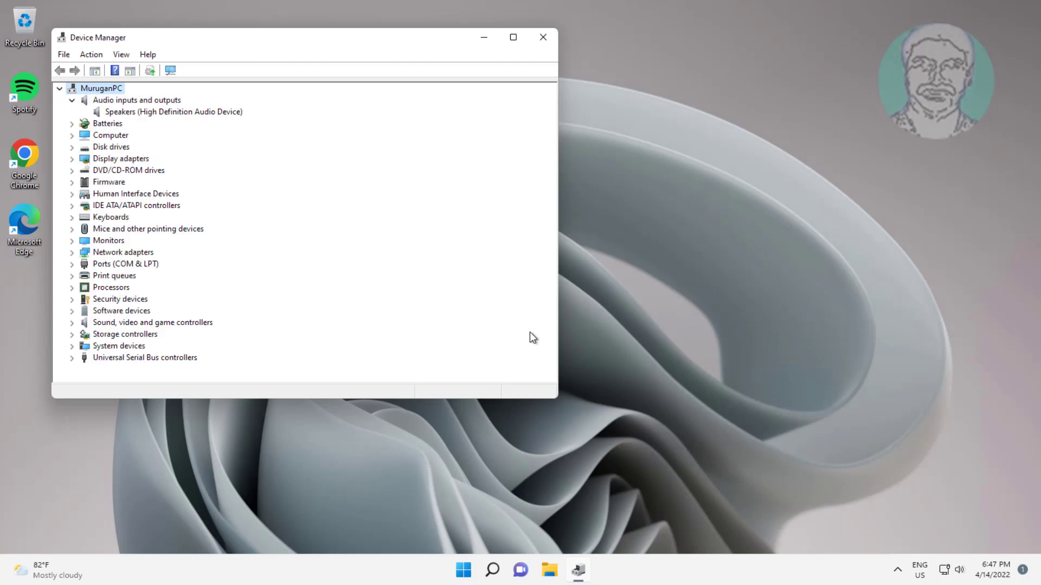
# Scan for hardware changes to reinstall the Microphone, then close Device Manager.
pyautogui.click(91, 54)
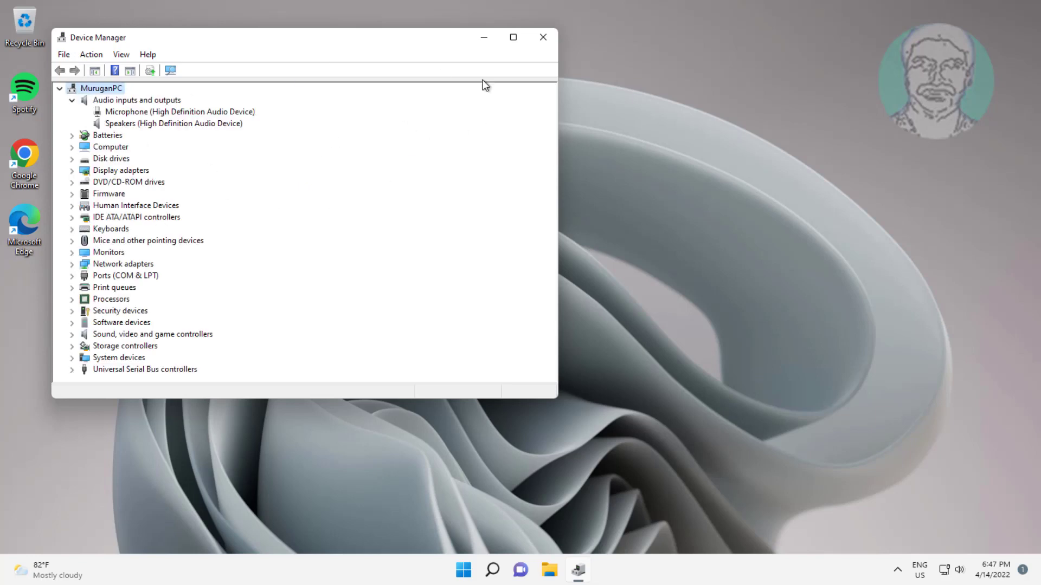
pyautogui.click(542, 36)
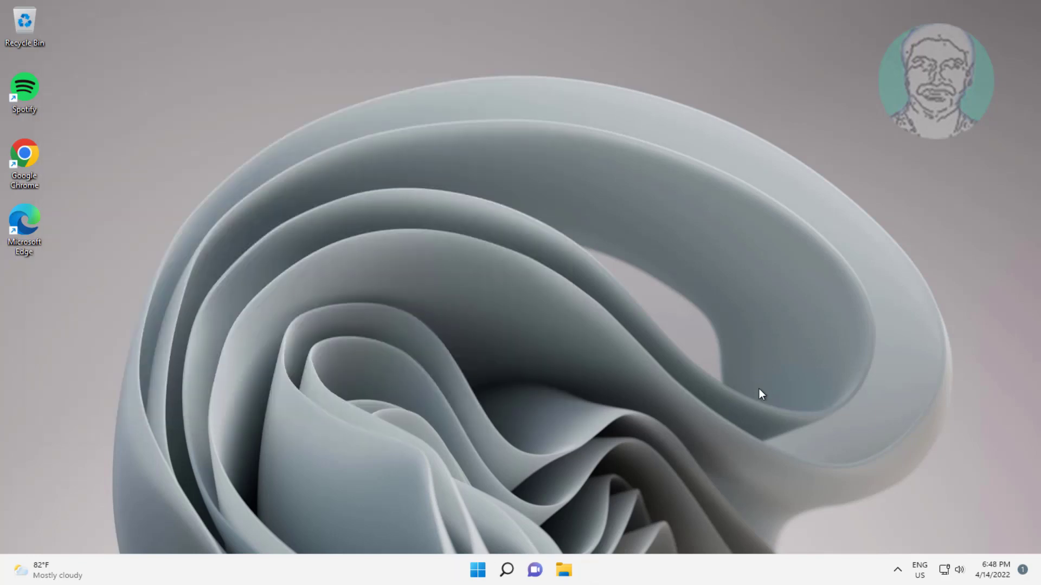